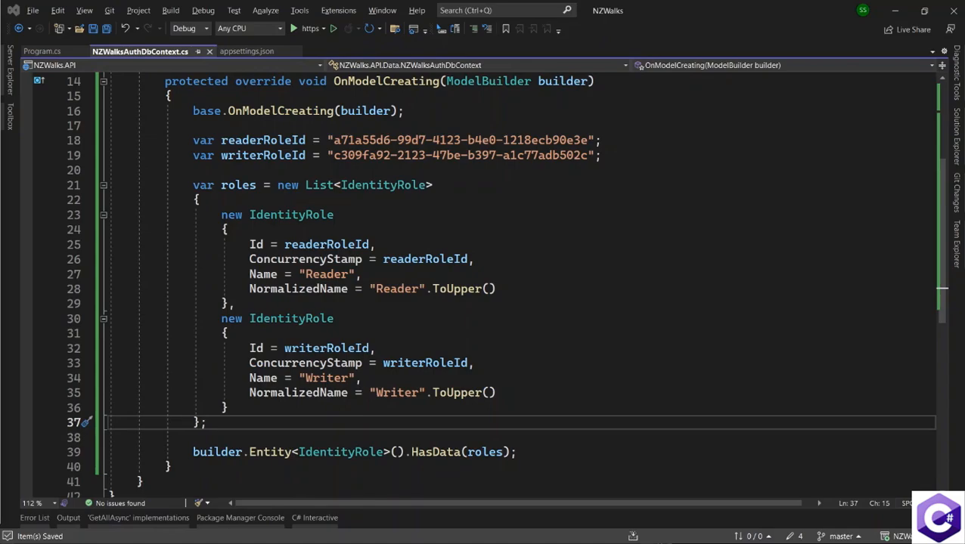
pyautogui.moveTo(318, 184)
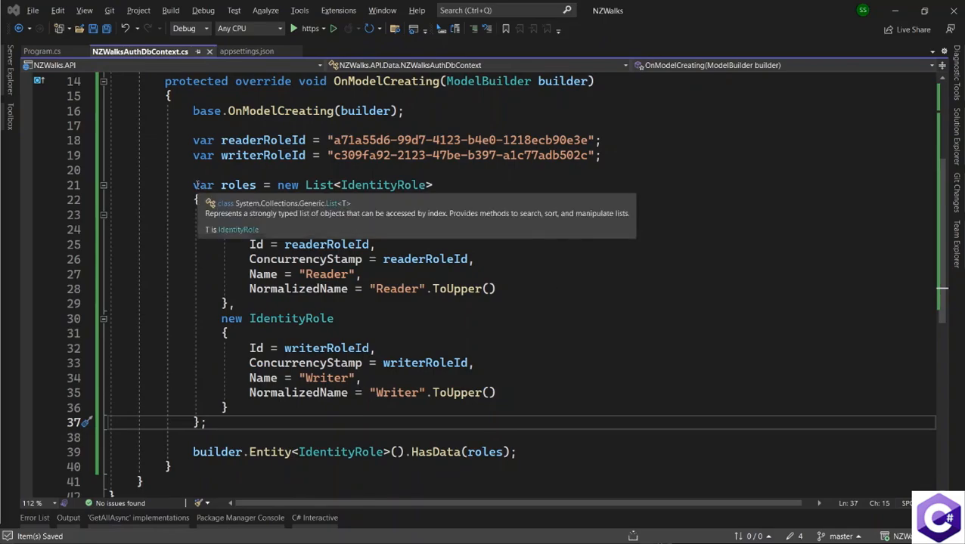
# Launch the Package Manager Console from Tools > NuGet Package Manager.
pyautogui.moveTo(192, 184); pyautogui.dragTo(207, 422)
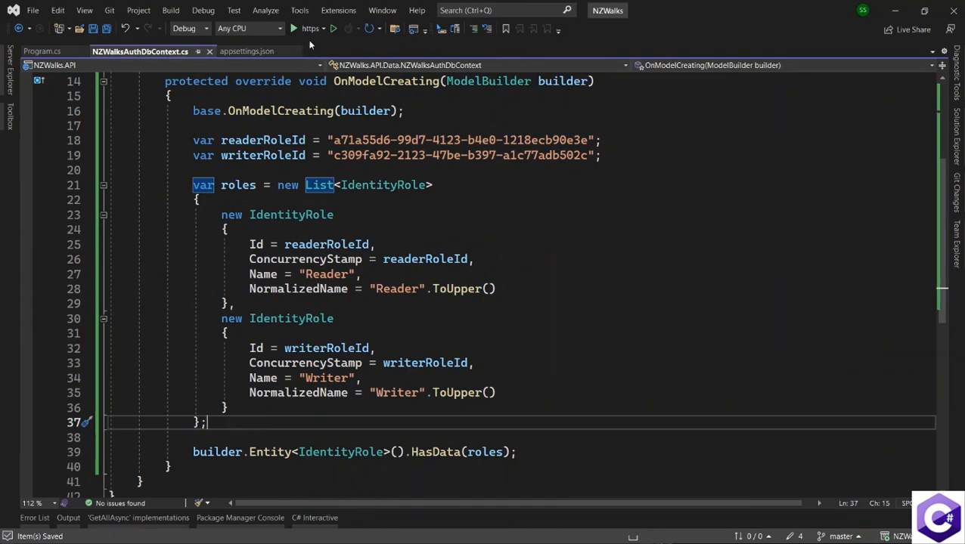
pyautogui.click(299, 10)
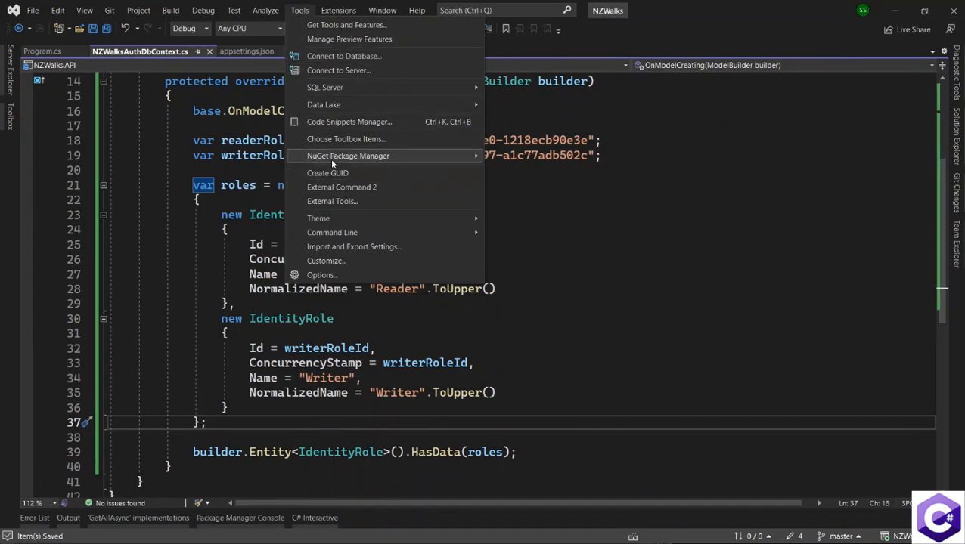
pyautogui.moveTo(348, 156)
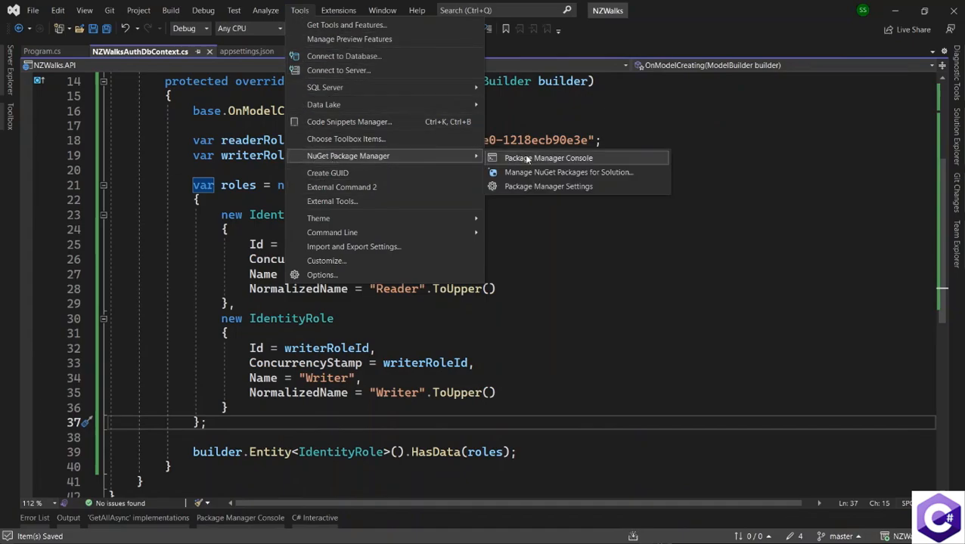
pyautogui.click(549, 159)
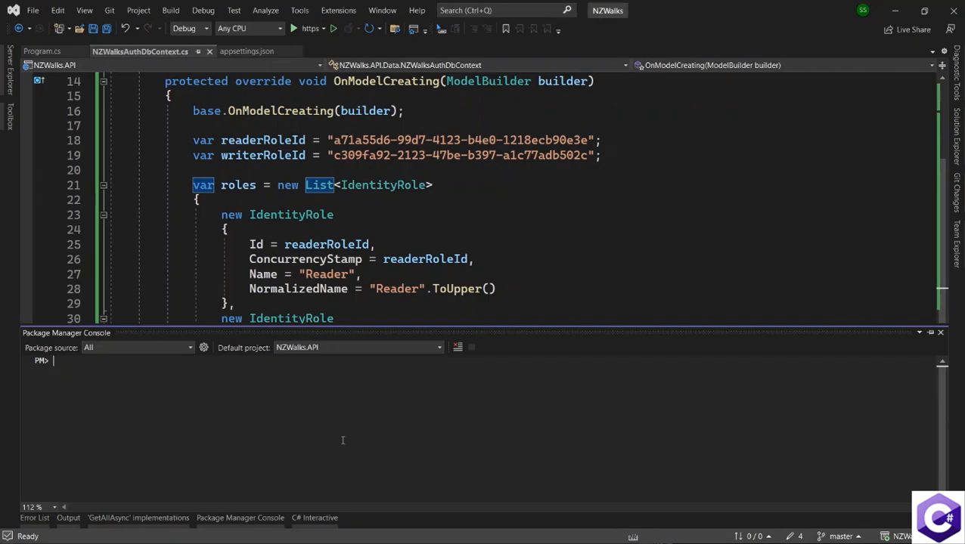
# Run Add-Migration "Creating Auth Database", which builds but fails on multiple DbContexts.
pyautogui.write('Add-Migration')
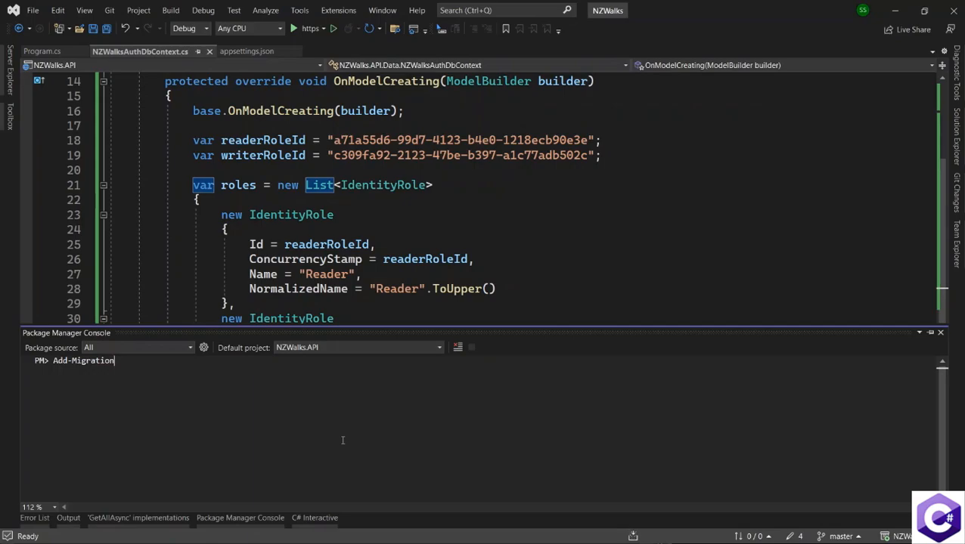
pyautogui.write('"Creating Auth')
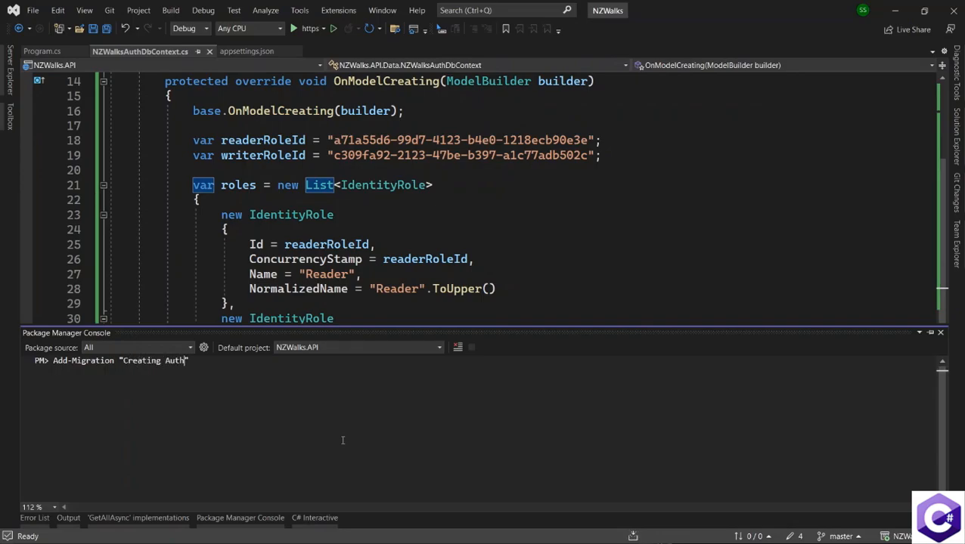
pyautogui.write('Database')
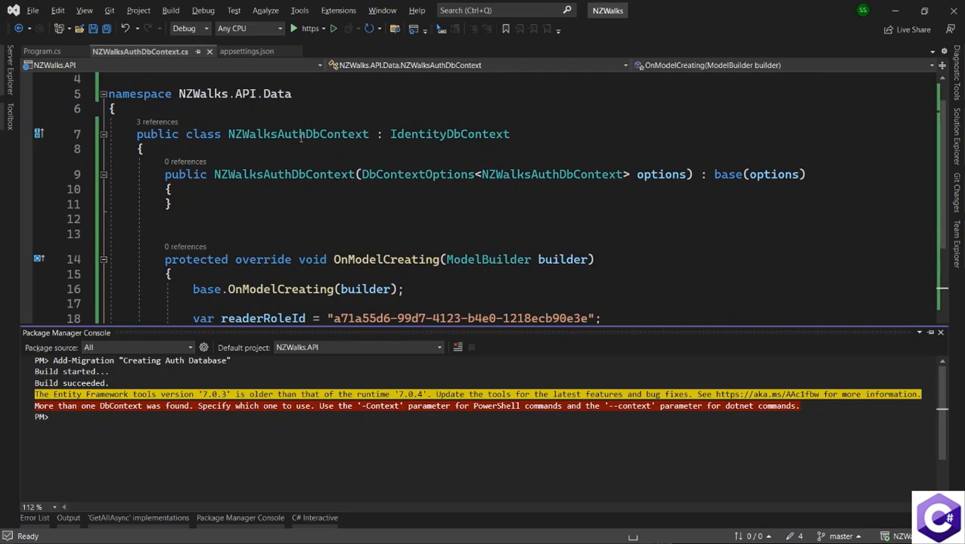
pyautogui.doubleClick(298, 133)
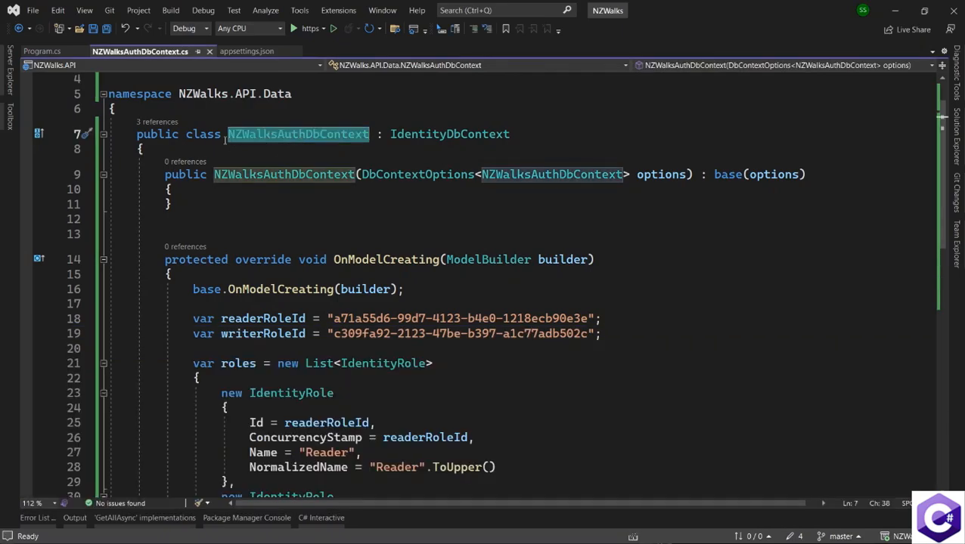
pyautogui.moveTo(325, 144)
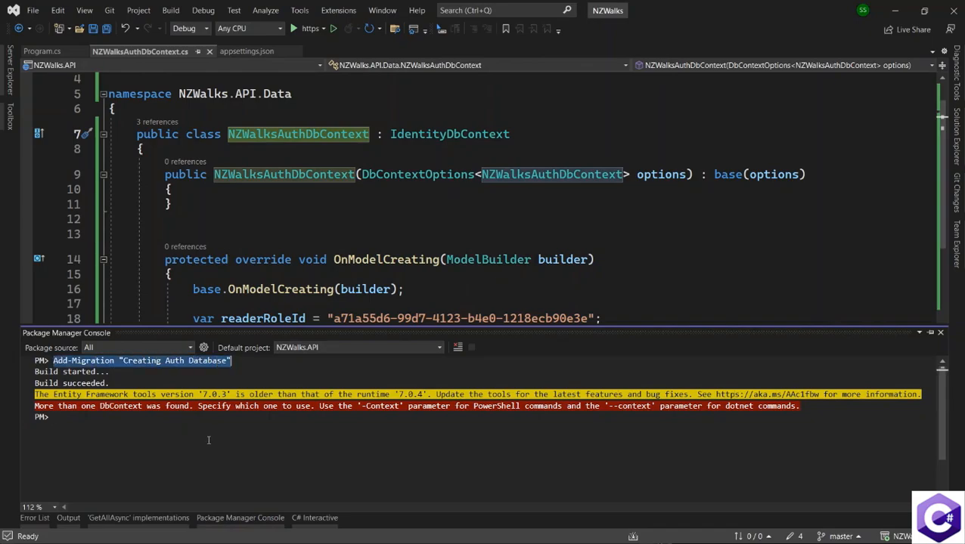
# Run Add-Migration "Creating Auth Database" -Context "NZWalksAuthDbContext" to generate the Identity migration.
pyautogui.write('A')
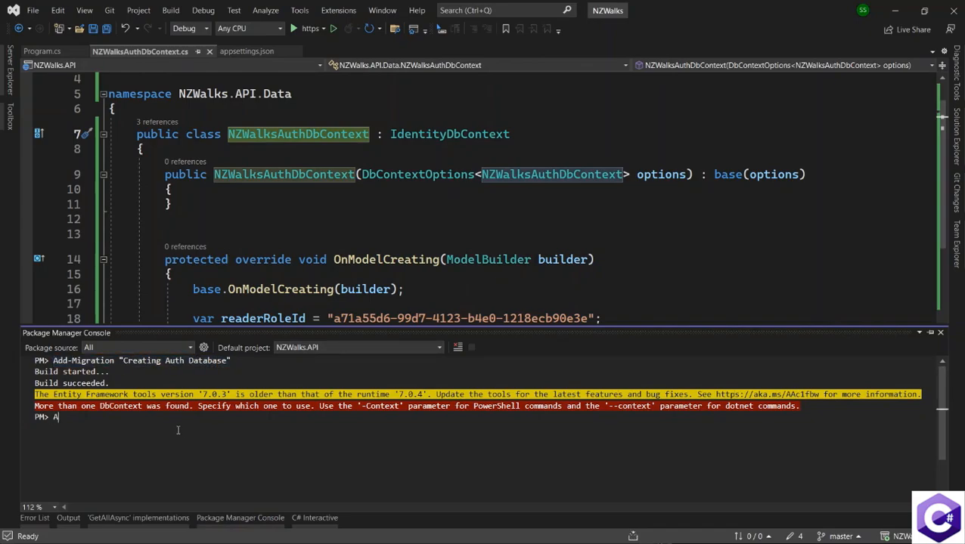
pyautogui.write('Add-Migration "')
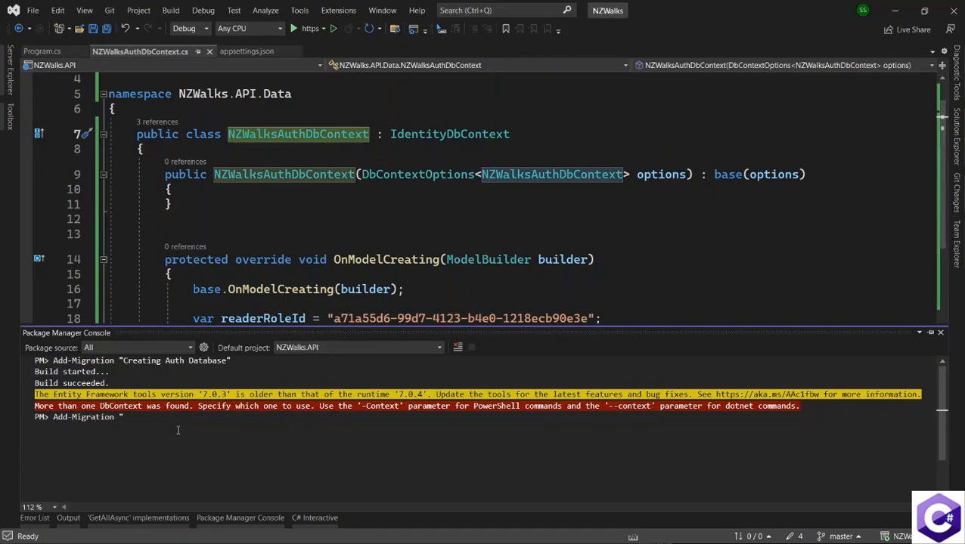
pyautogui.write('Creating Auth Database"')
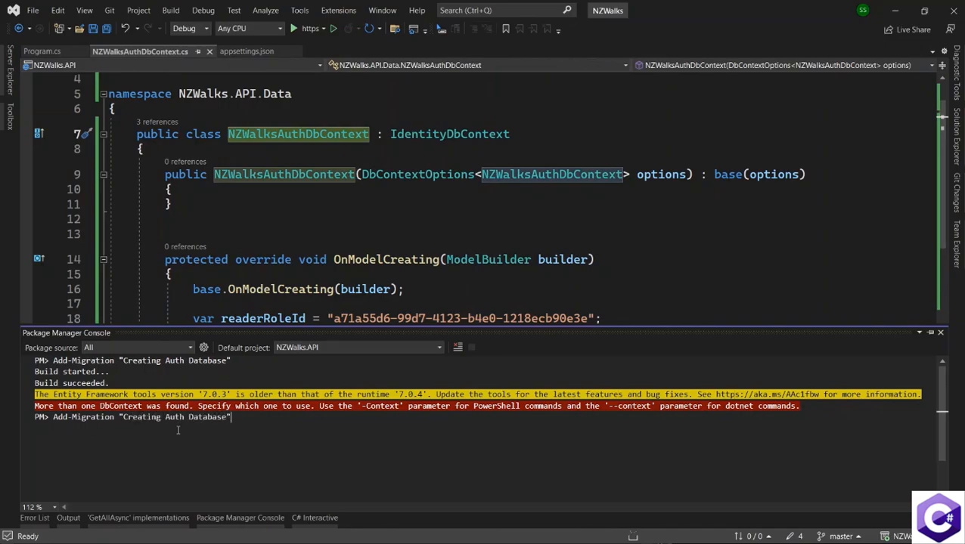
pyautogui.write('-')
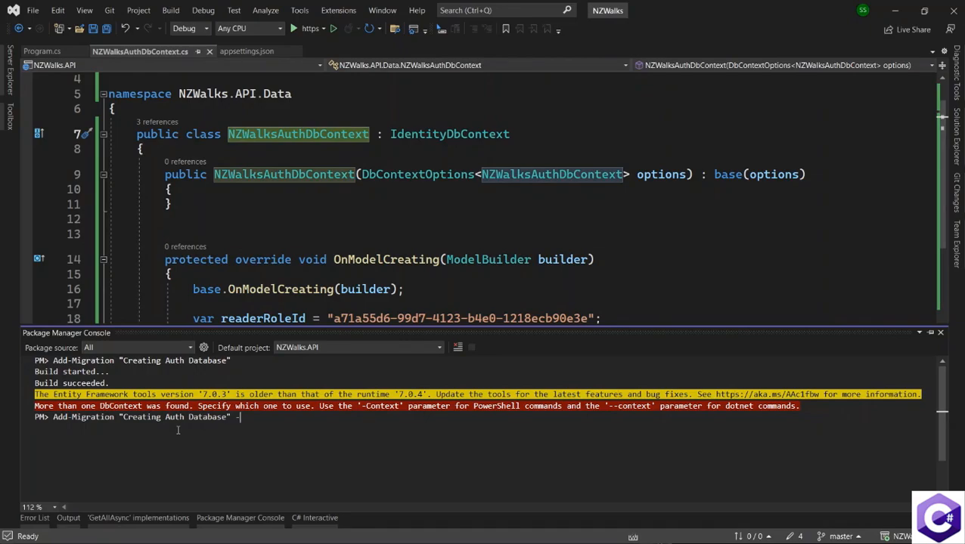
pyautogui.write('-Context')
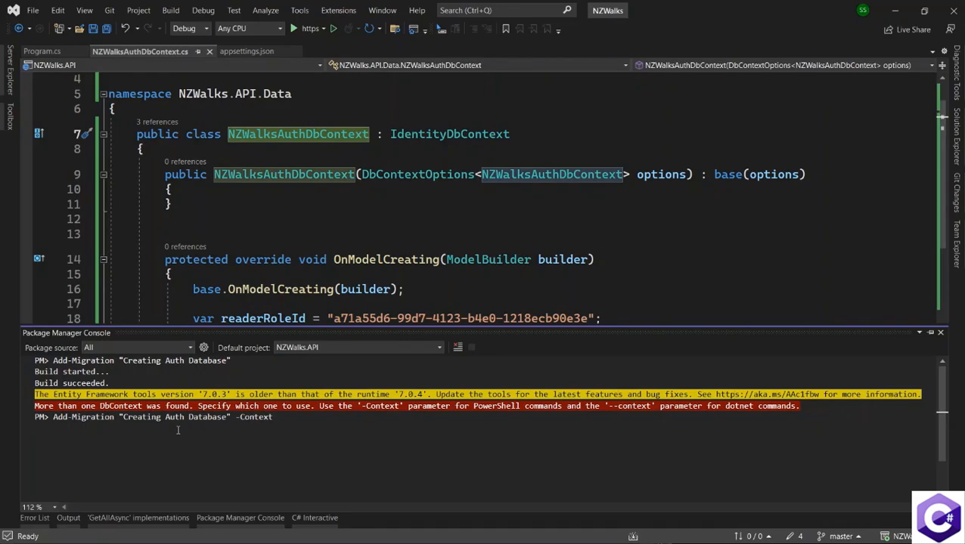
pyautogui.write('"')
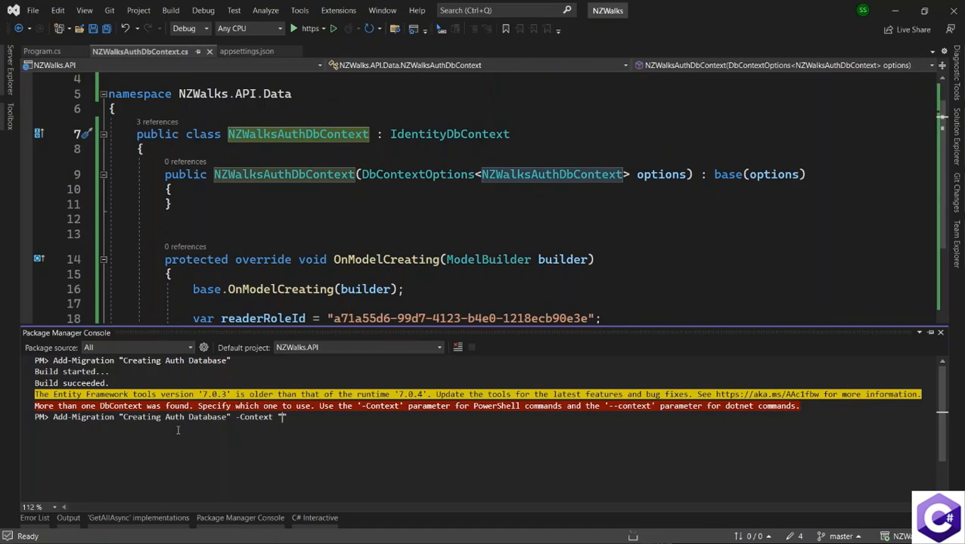
pyautogui.write('"')
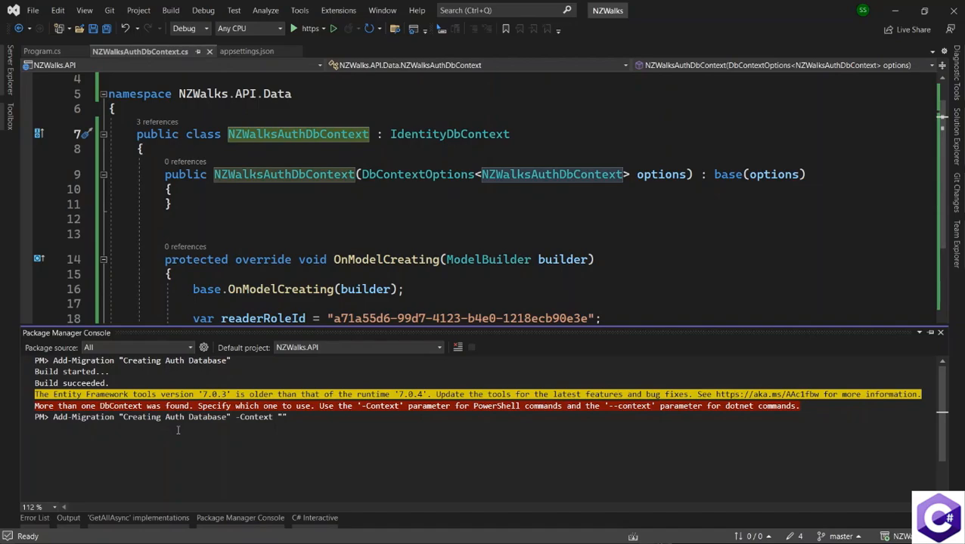
pyautogui.write('NZWalksAuthDbContext')
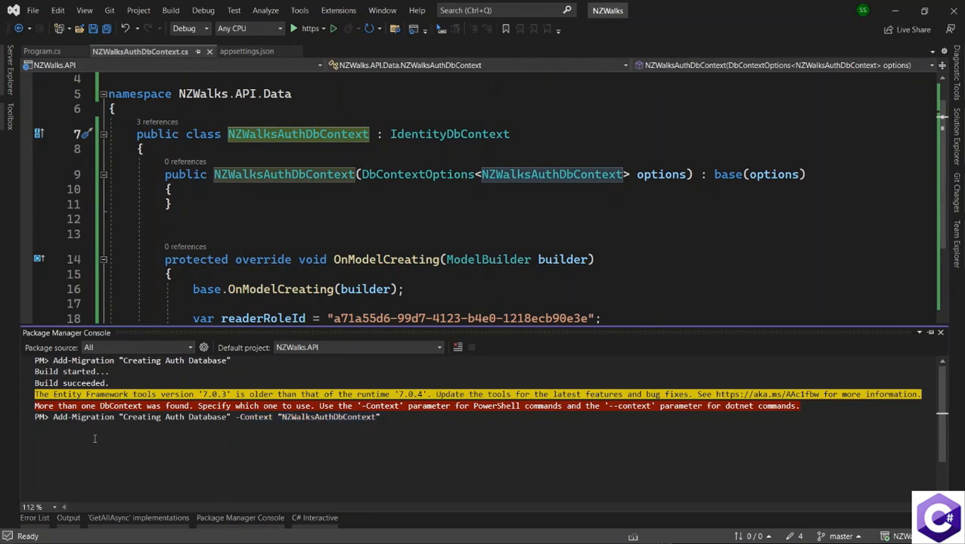
pyautogui.click(380, 417)
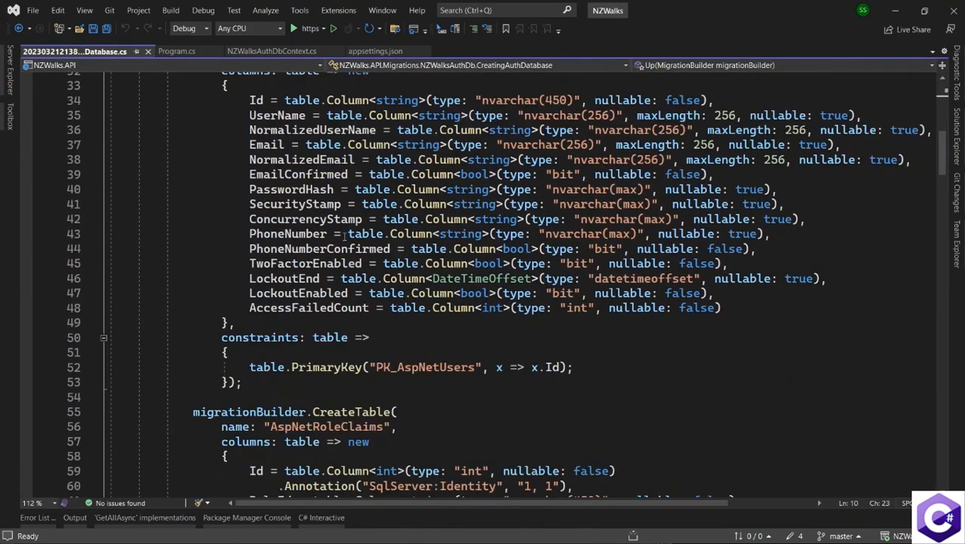
# Enter Update-Database -Context "NZWalksAuthDbContext" in the console.
pyautogui.click(144, 517)
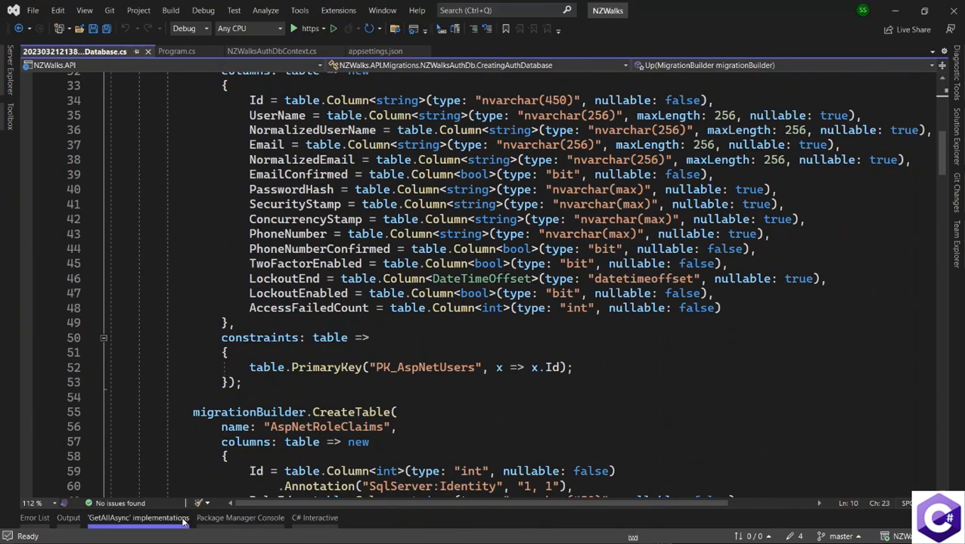
pyautogui.click(238, 518)
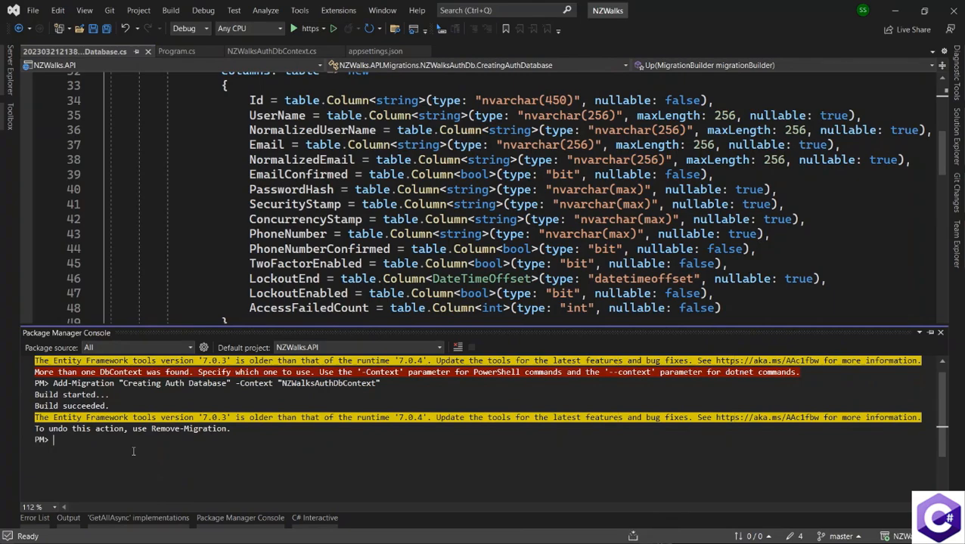
pyautogui.write('Update-Database')
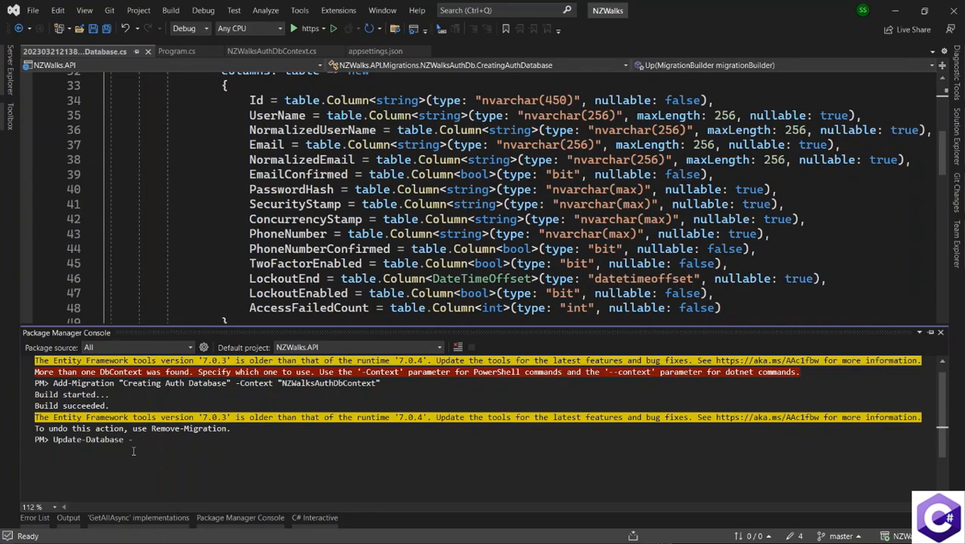
pyautogui.write('-Context')
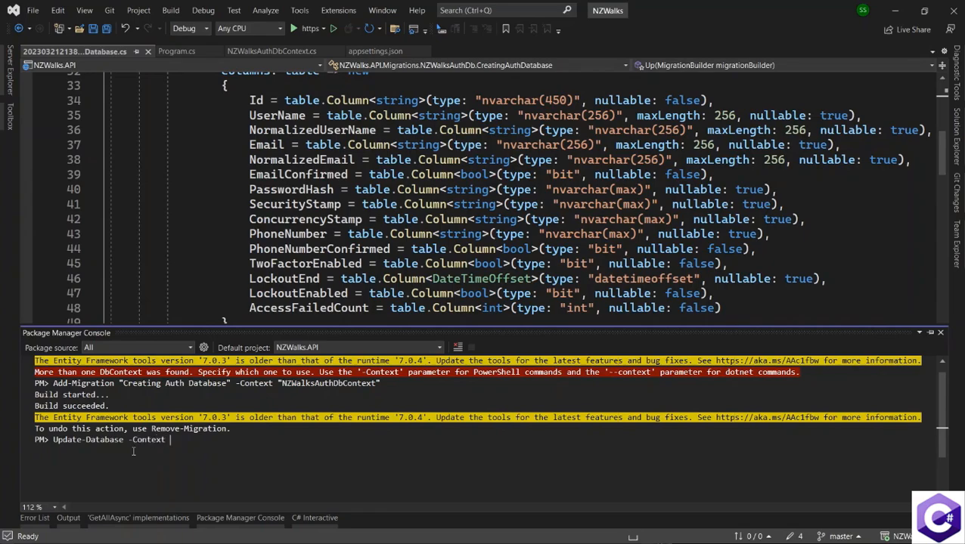
pyautogui.write('""')
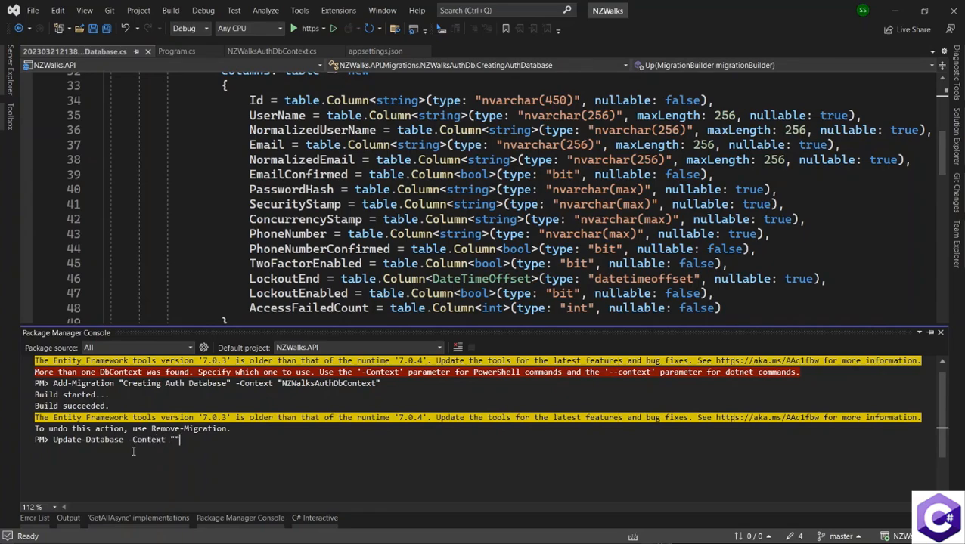
pyautogui.write('NZWalksAuthDbContext')
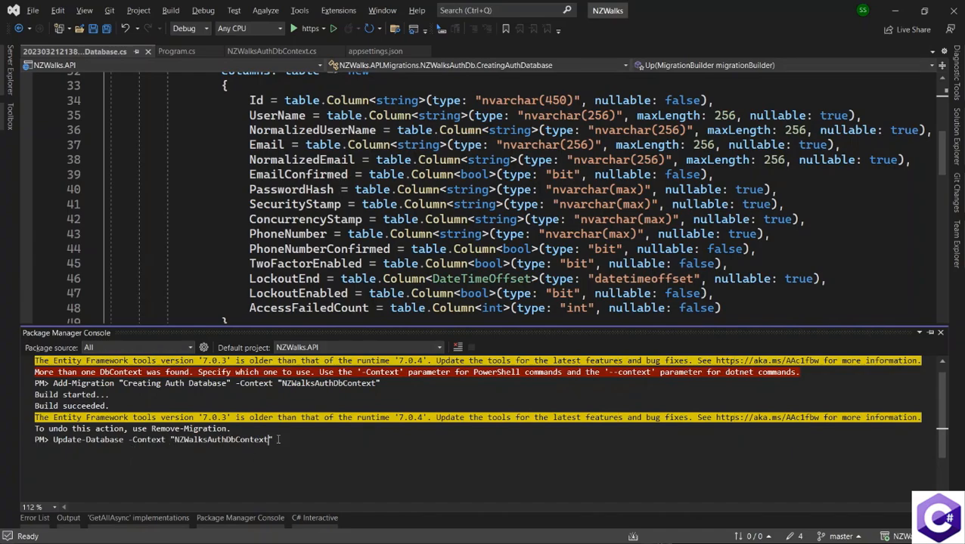
pyautogui.moveTo(347, 448)
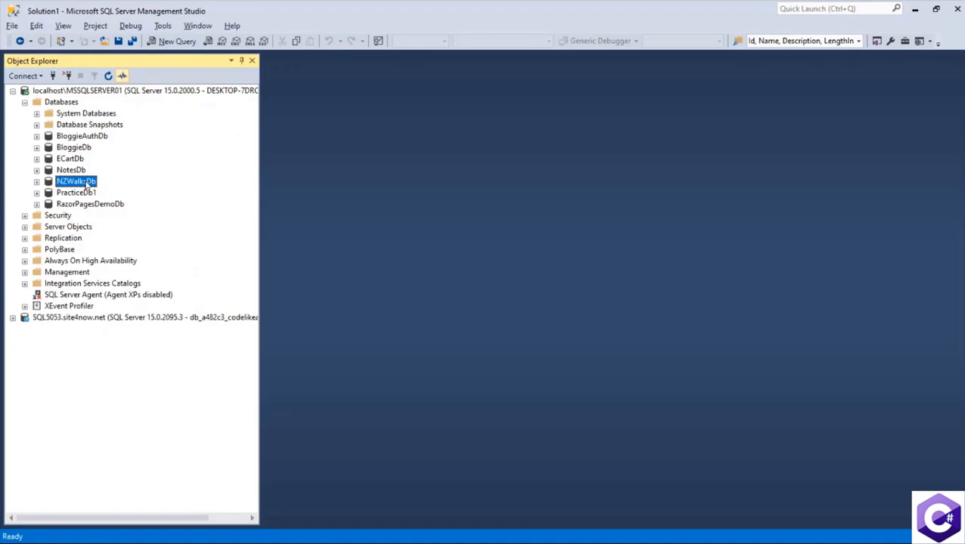
# Refresh the local server in Object Explorer to pick up the new database.
pyautogui.click(145, 91)
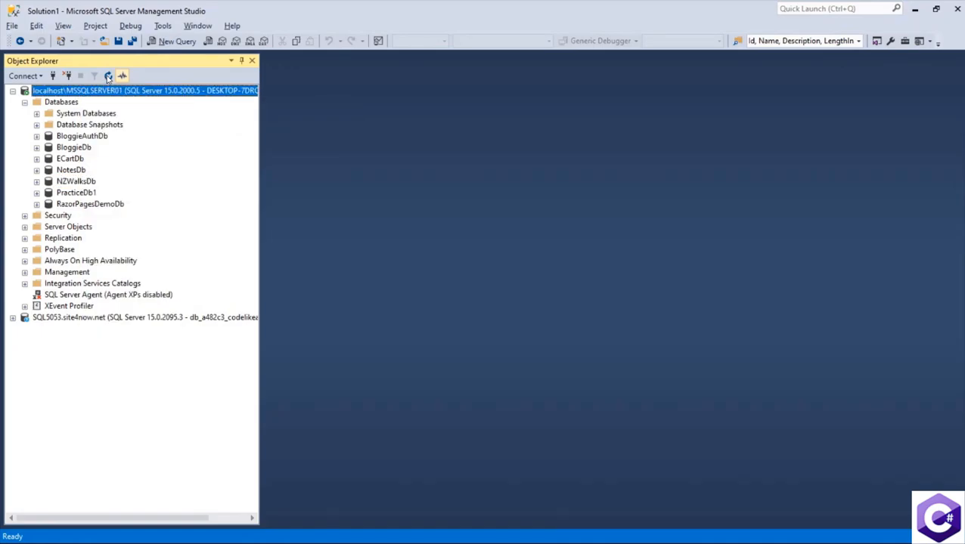
pyautogui.click(25, 103)
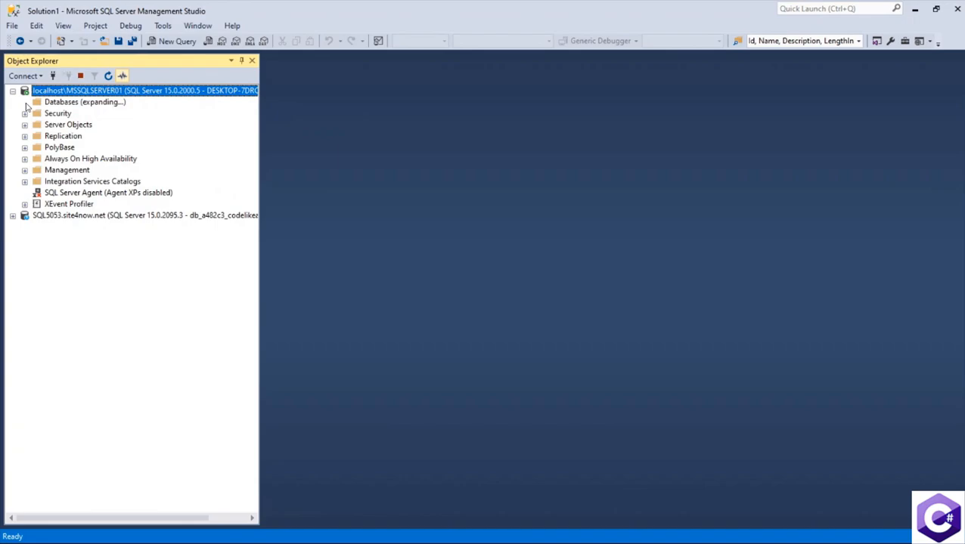
pyautogui.click(24, 103)
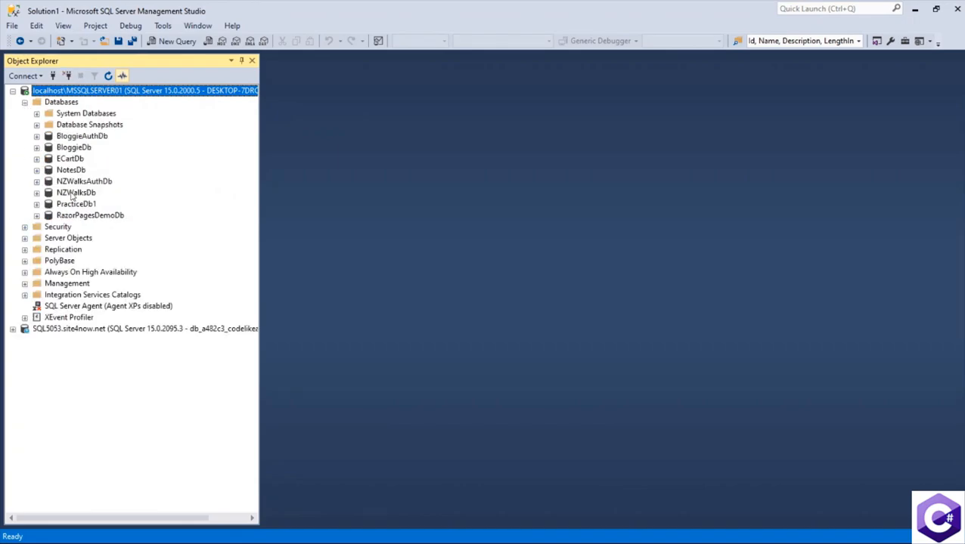
# Expand NZWalksAuthDb and its Tables node to list the Identity tables.
pyautogui.click(84, 181)
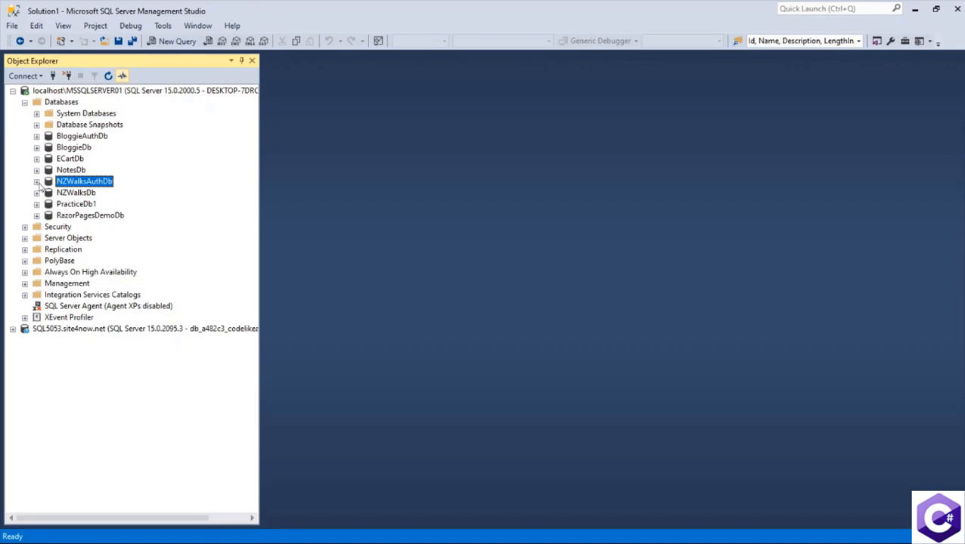
pyautogui.click(36, 181)
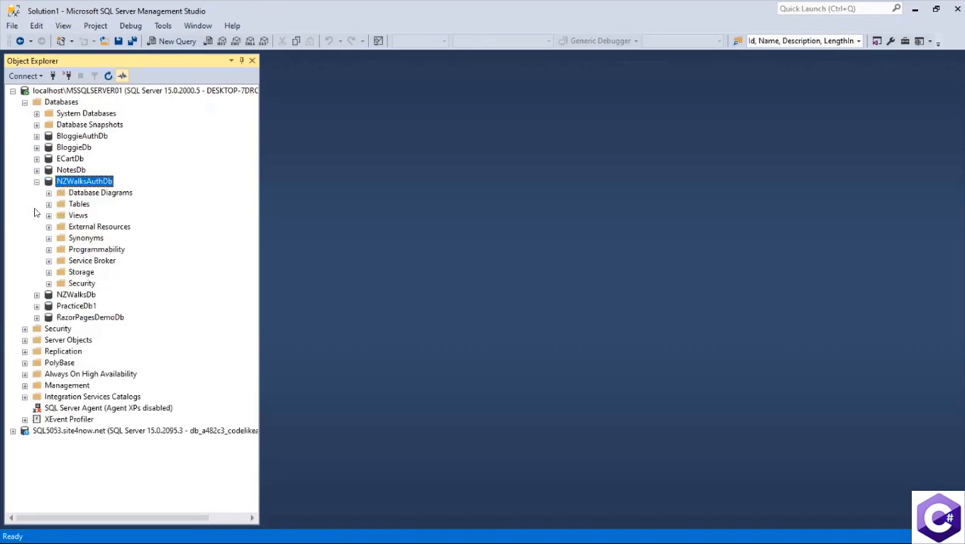
pyautogui.click(49, 202)
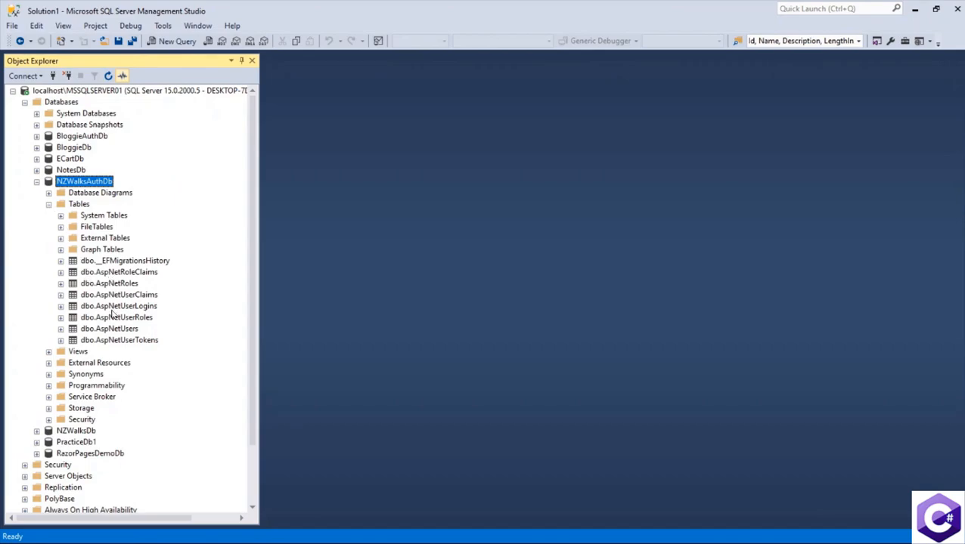
pyautogui.moveTo(115, 328)
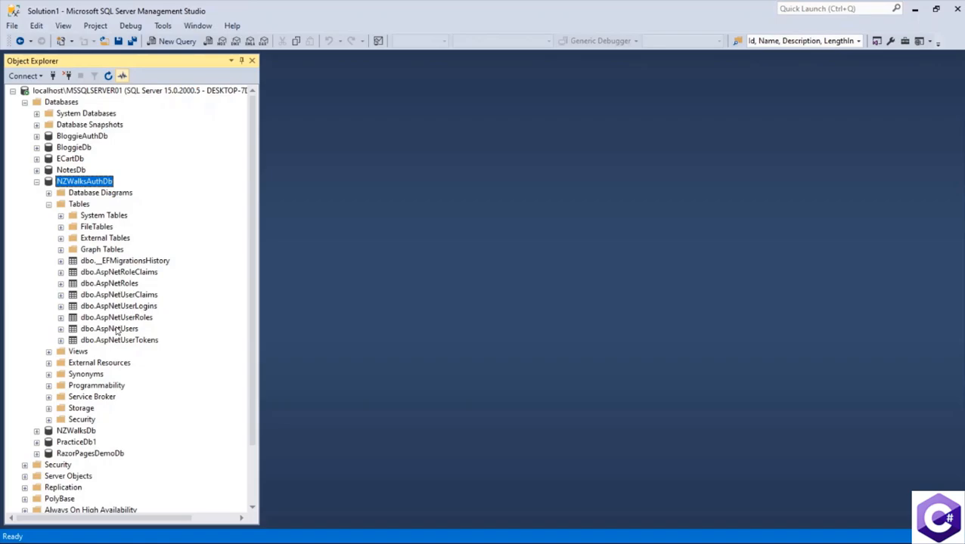
pyautogui.moveTo(118, 288)
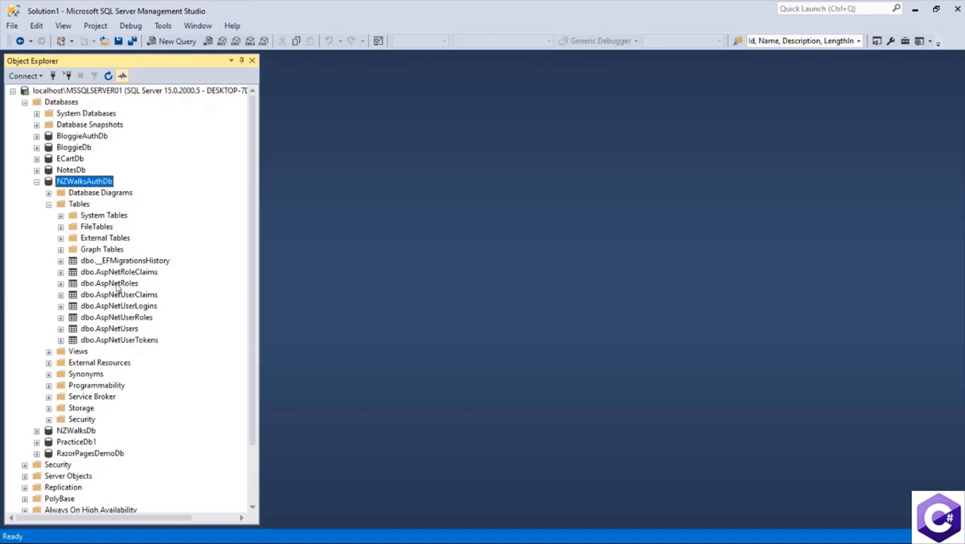
pyautogui.moveTo(113, 290)
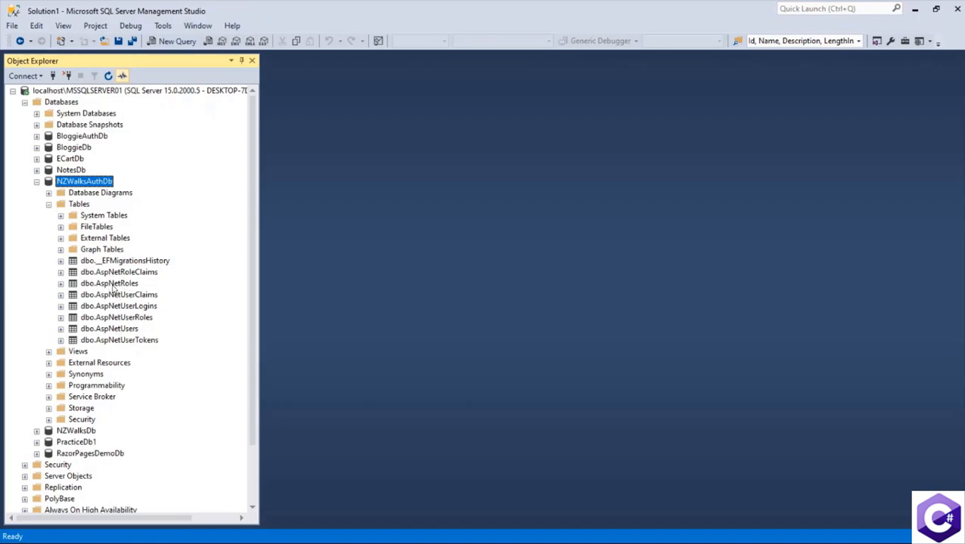
# Select Top 1000 Rows from dbo.AspNetRoles and highlight the Reader and Writer rows.
pyautogui.rightClick(108, 283)
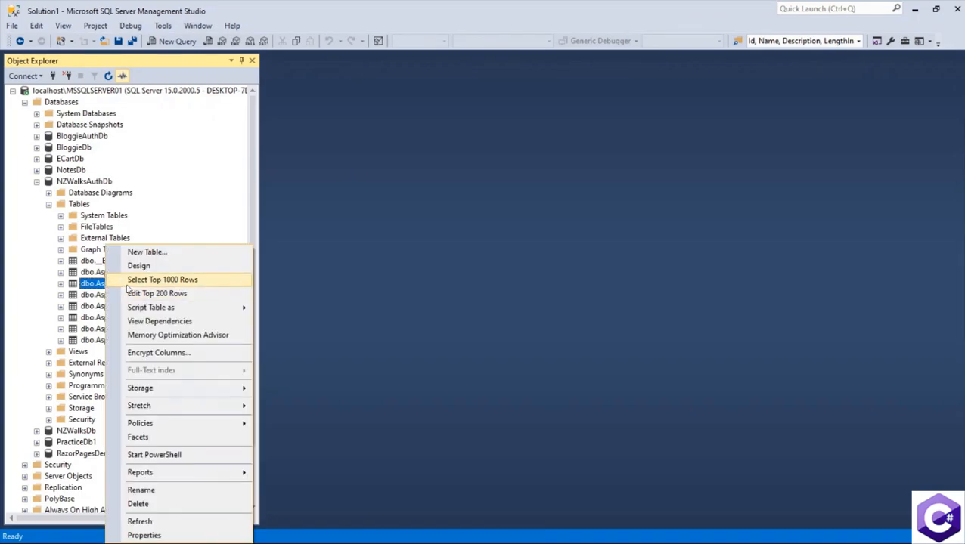
pyautogui.click(161, 278)
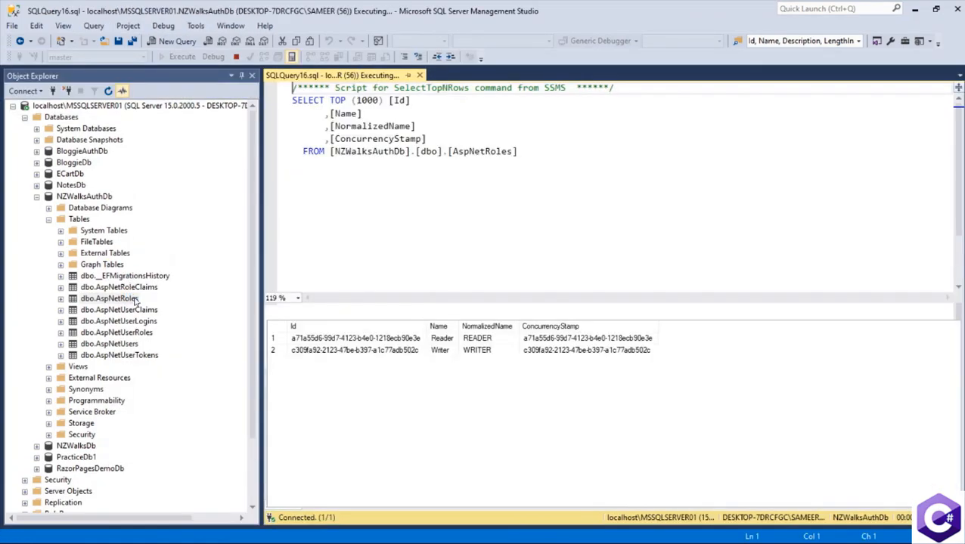
pyautogui.click(356, 351)
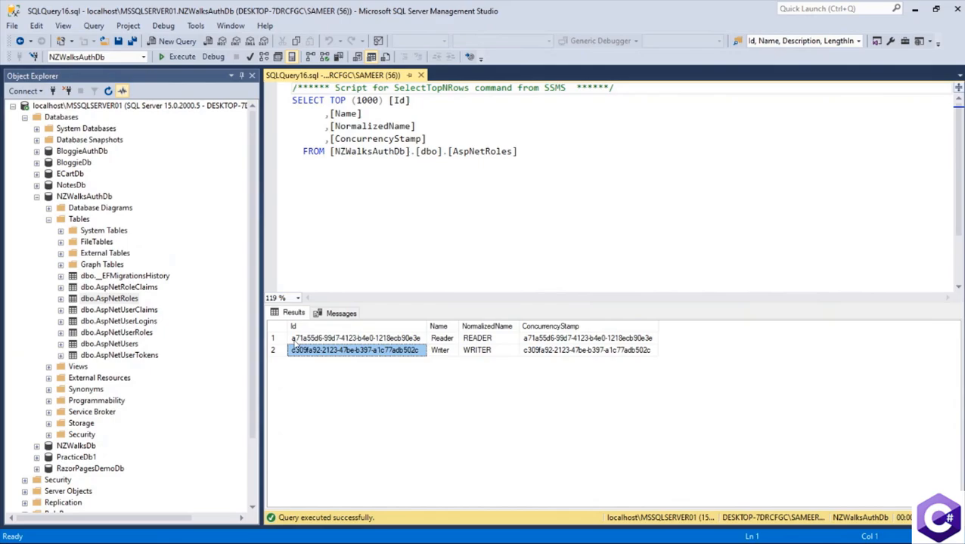
pyautogui.click(272, 339)
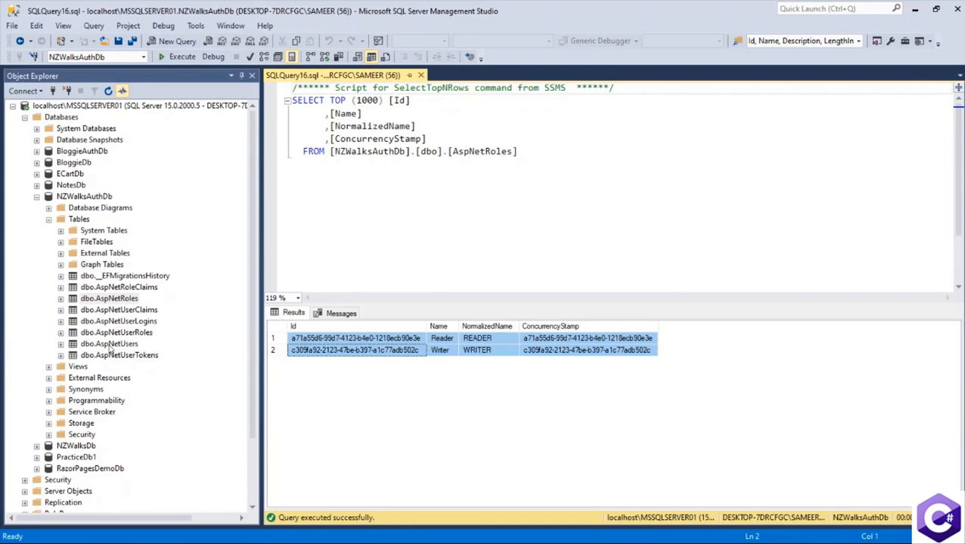
# Select Top 1000 Rows from dbo.AspNetUsers, returning its columns with no rows.
pyautogui.rightClick(109, 344)
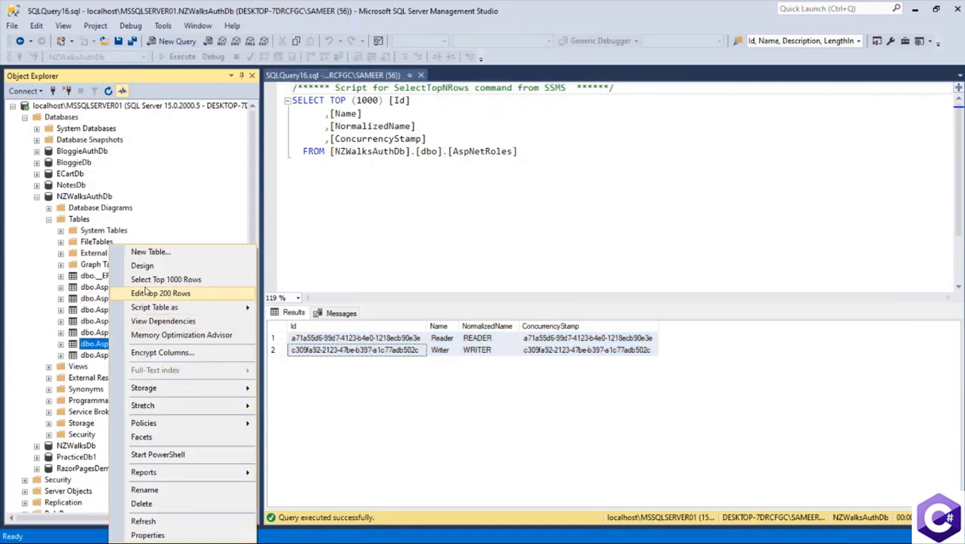
pyautogui.click(167, 278)
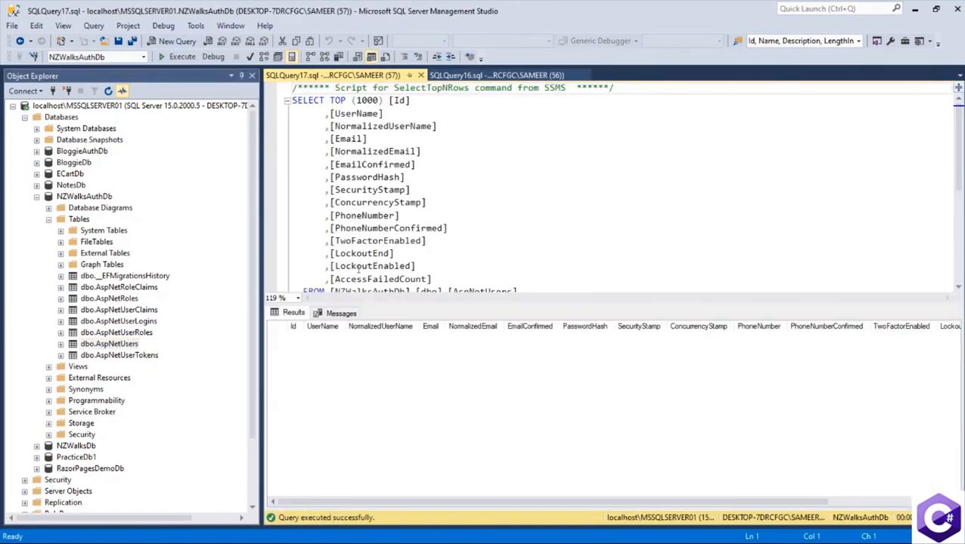
pyautogui.moveTo(309, 453)
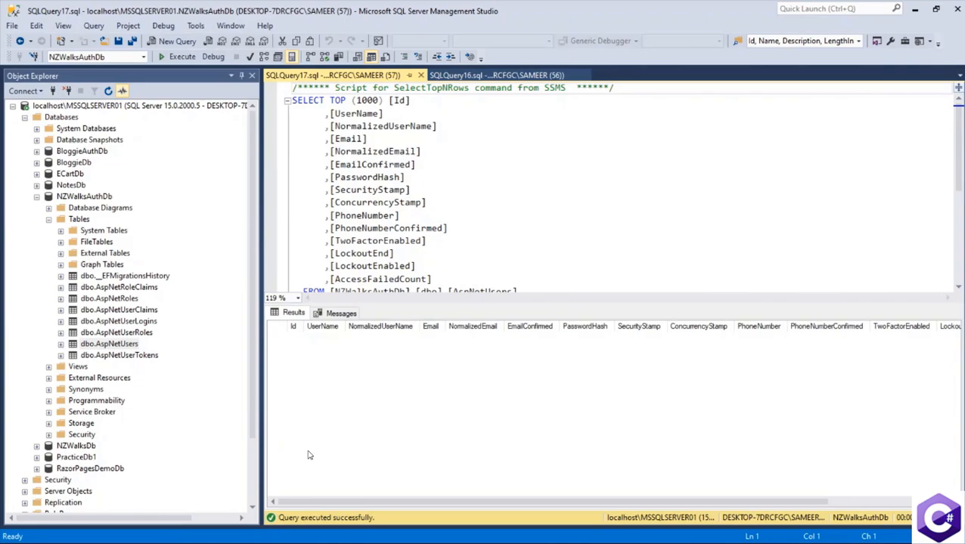